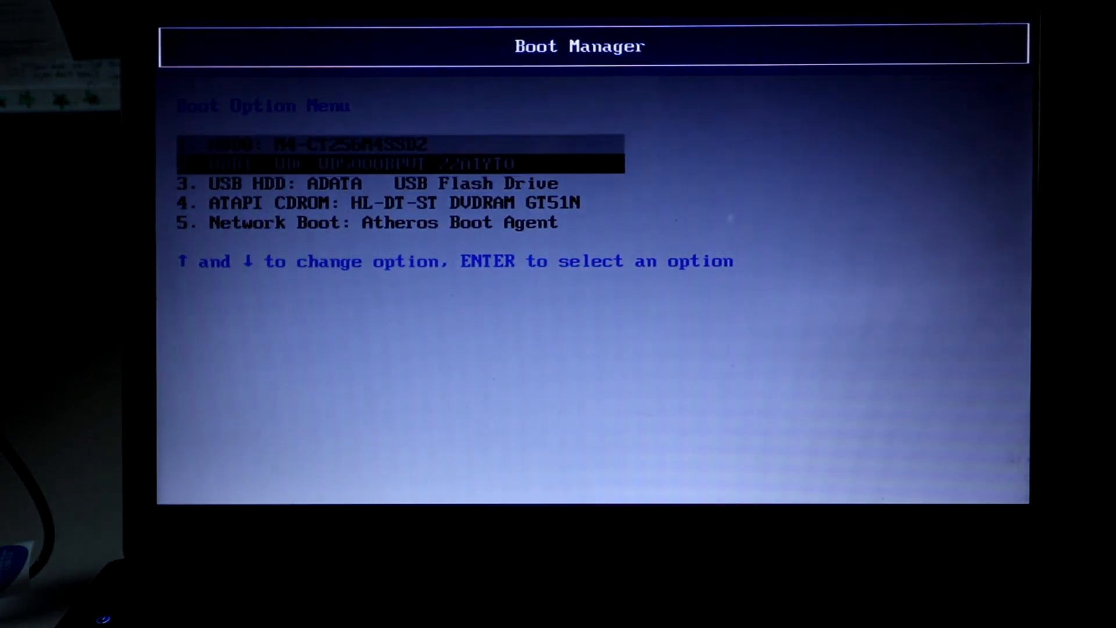
Select 'USB HDD: ADATA USB Flash Drive' in the Boot Option Menu to boot from it.
{"action": "key", "text": "Down"}
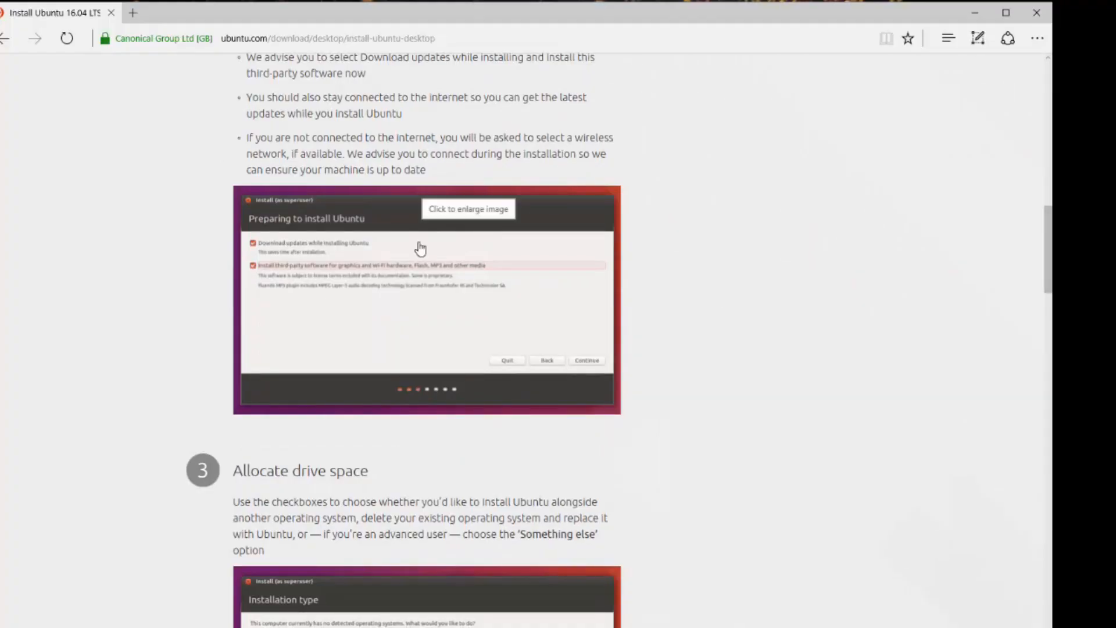
{"action": "mouse_move", "coordinate": [71, 266]}
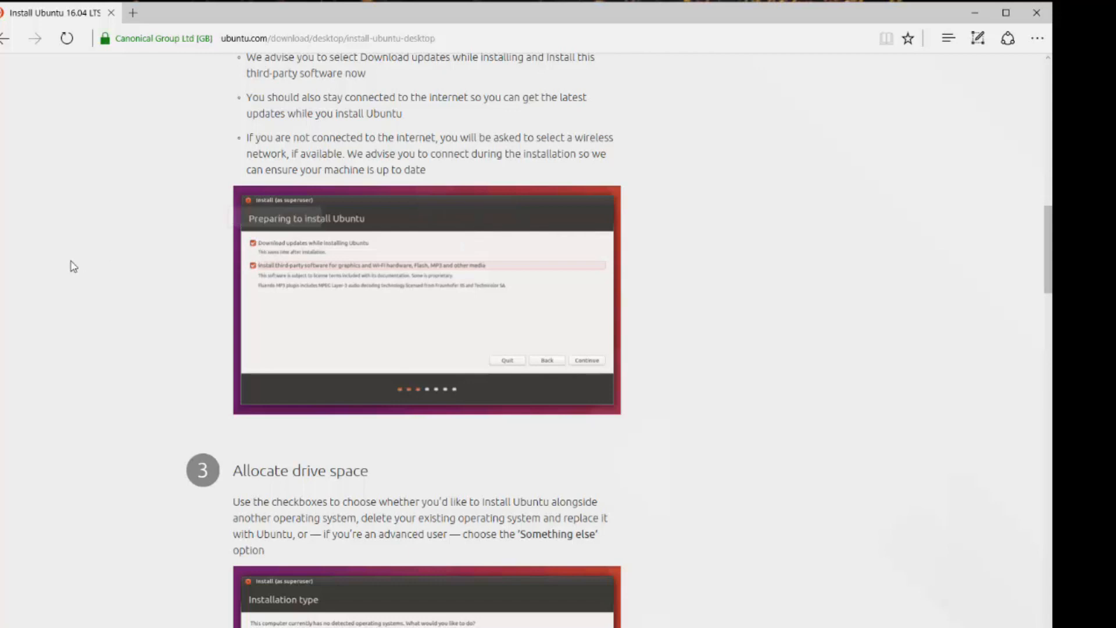
Scroll the ubuntu.com install guide down to step 9, 'That's it', about restarting.
{"action": "scroll", "scroll_direction": "down", "scroll_amount": 3}
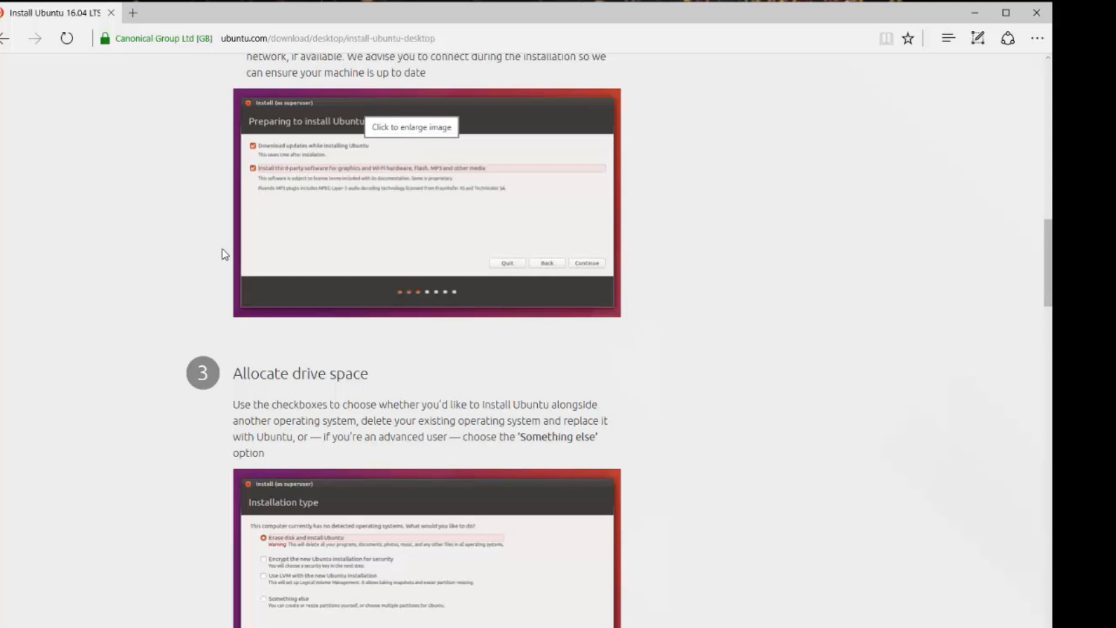
{"action": "scroll", "scroll_direction": "down", "scroll_amount": 3}
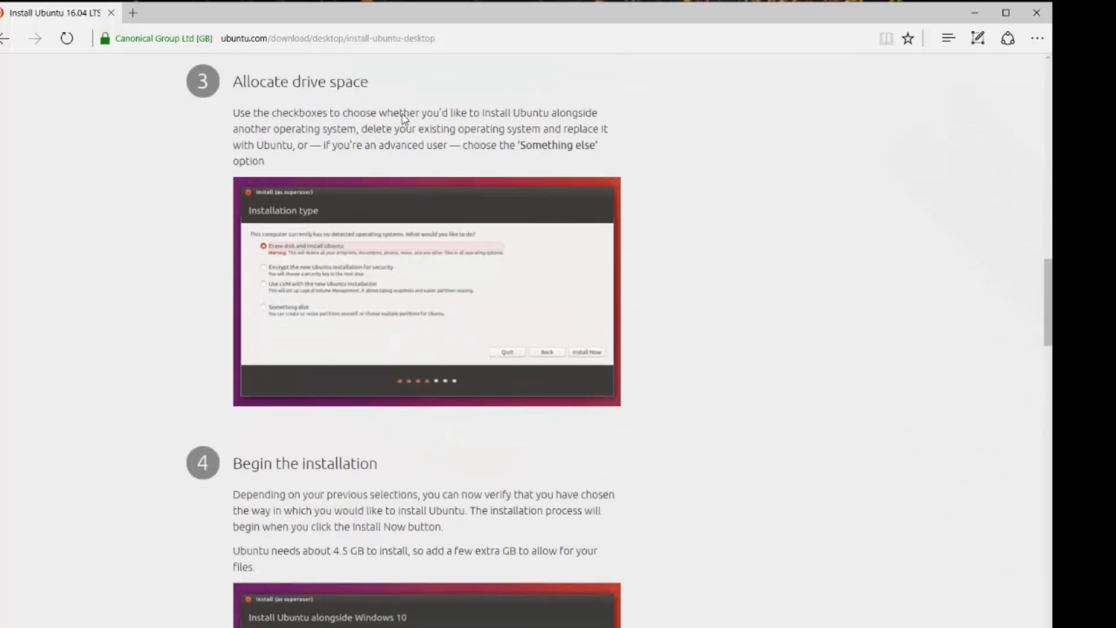
{"action": "scroll", "scroll_direction": "down", "scroll_amount": 3}
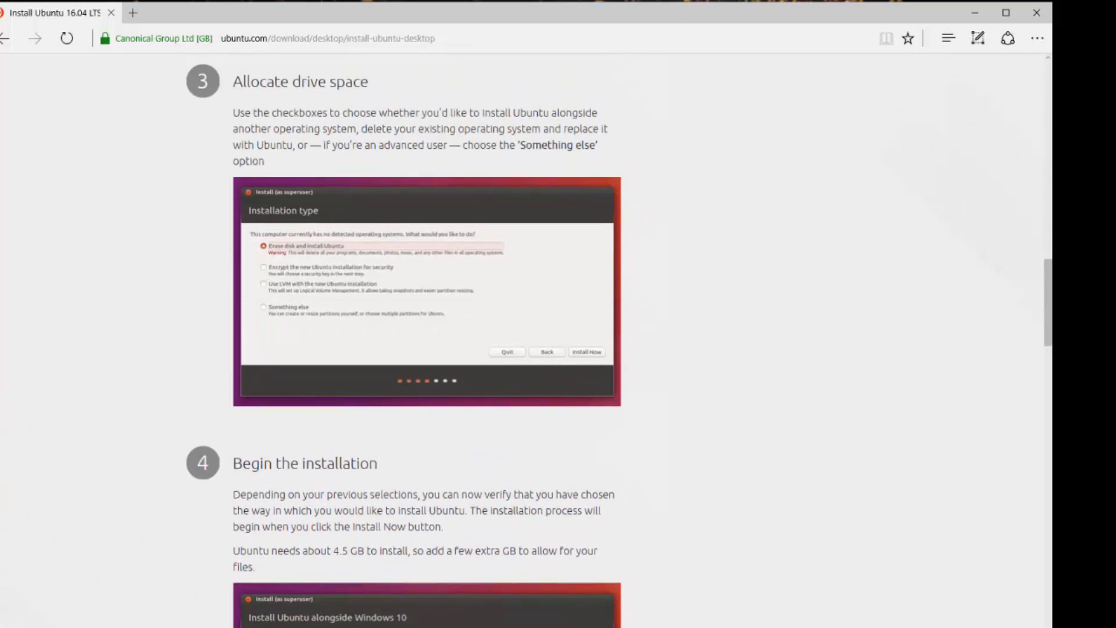
{"action": "mouse_move", "coordinate": [467, 255]}
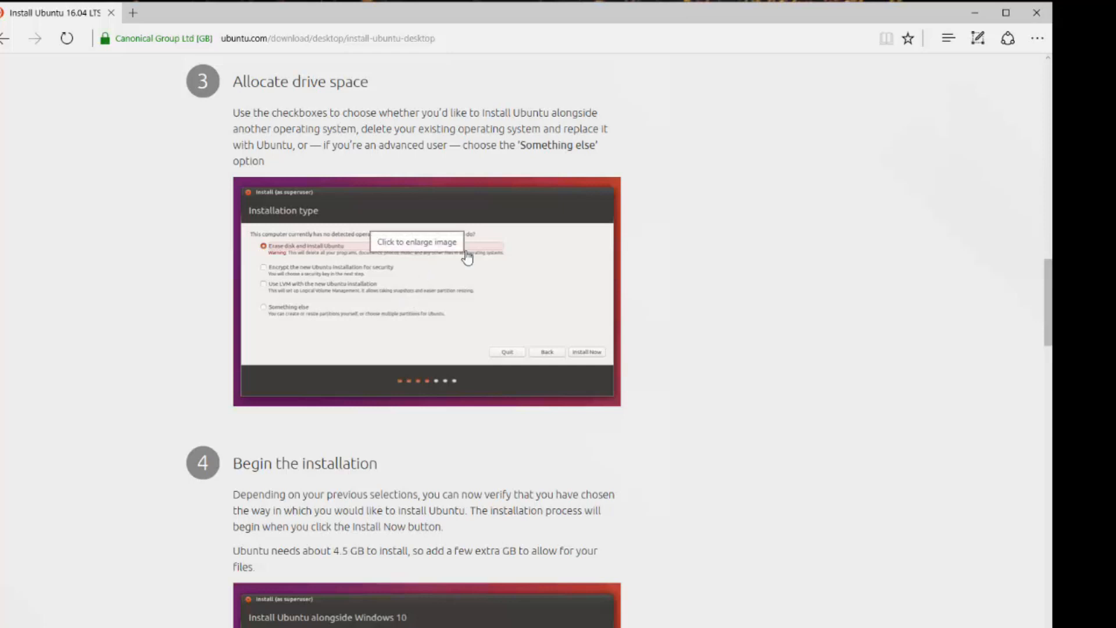
{"action": "mouse_move", "coordinate": [544, 388]}
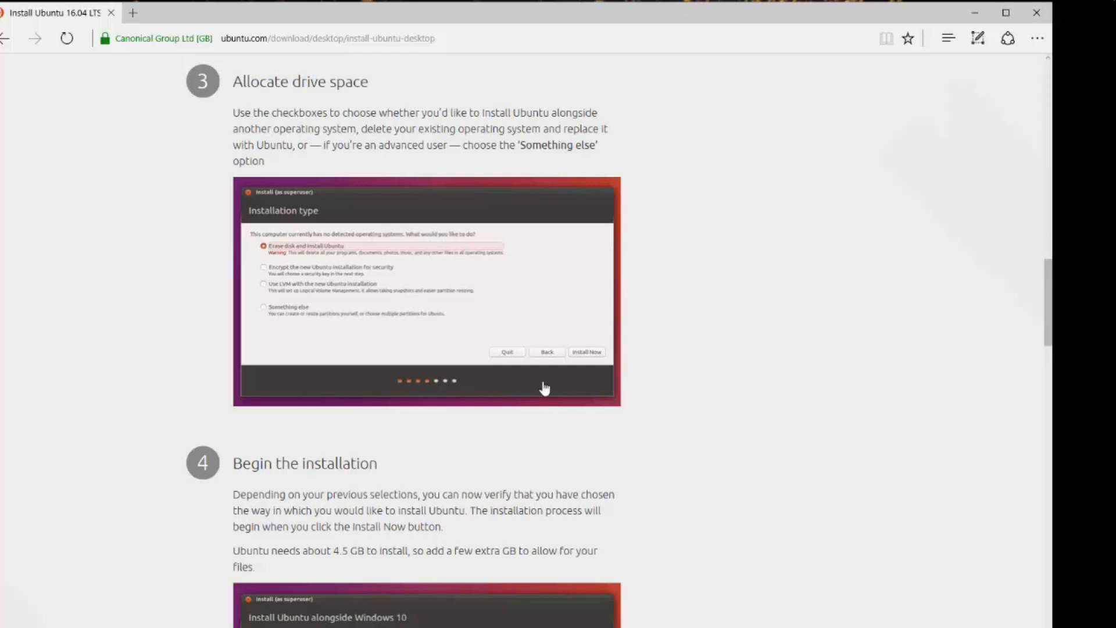
{"action": "scroll", "scroll_direction": "down", "scroll_amount": 3}
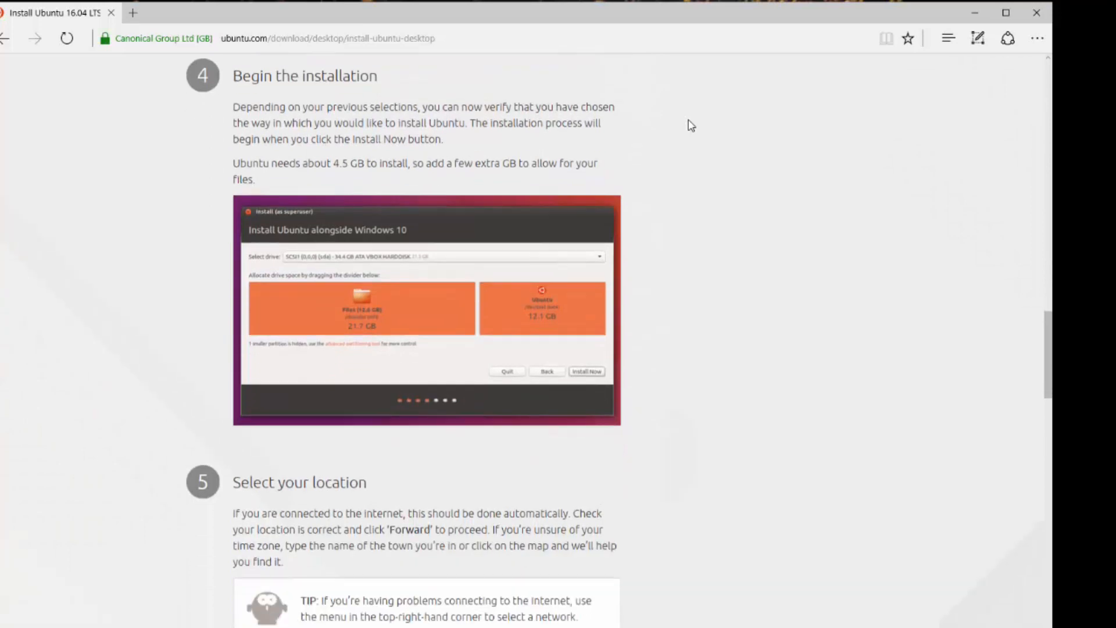
{"action": "scroll", "scroll_direction": "down", "scroll_amount": 3}
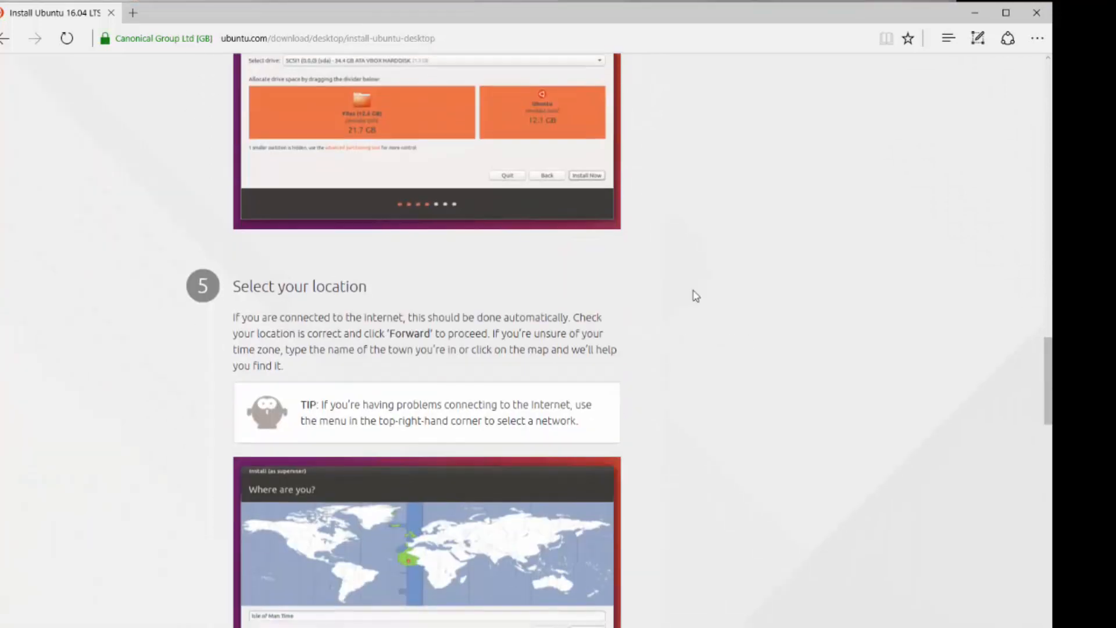
{"action": "mouse_move", "coordinate": [416, 390]}
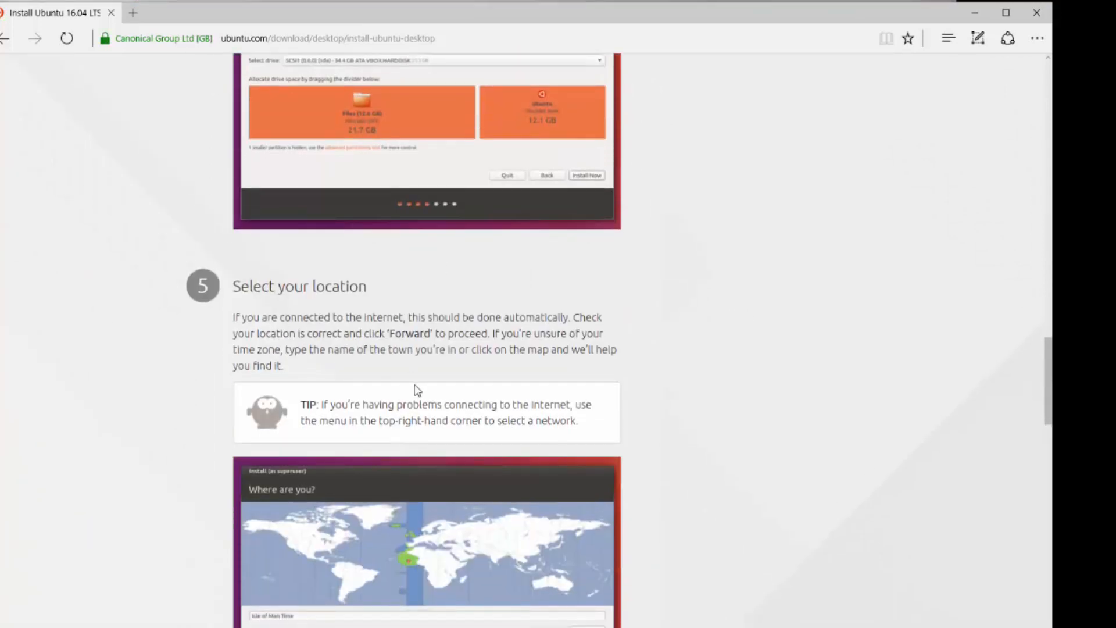
{"action": "scroll", "scroll_direction": "down", "scroll_amount": 3}
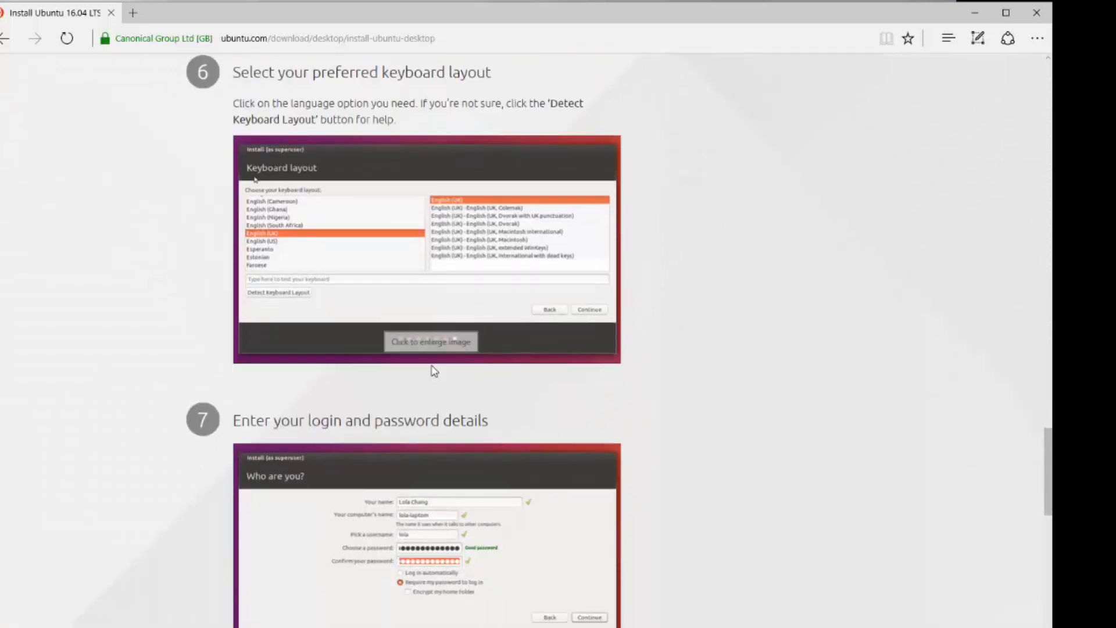
{"action": "scroll", "scroll_direction": "down", "scroll_amount": 3}
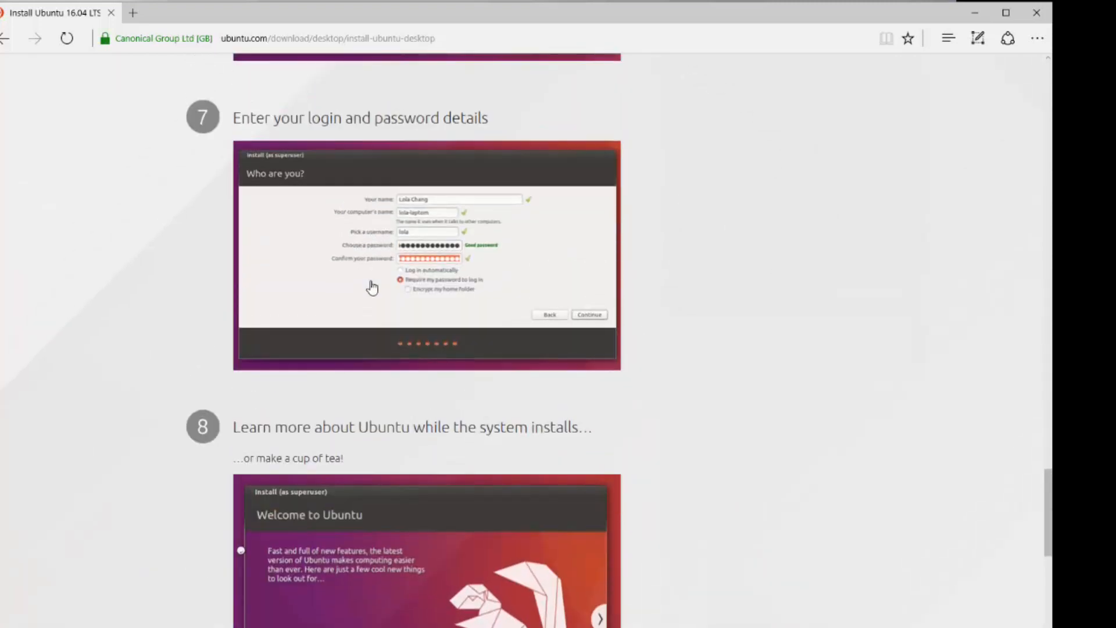
{"action": "mouse_move", "coordinate": [417, 326]}
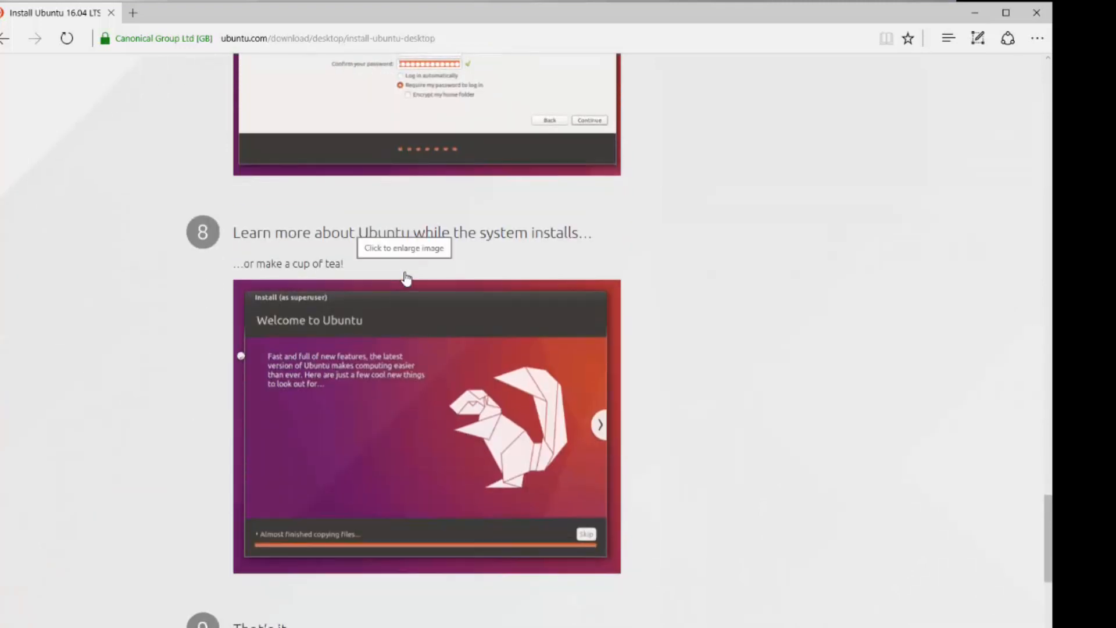
{"action": "scroll", "scroll_direction": "down", "scroll_amount": 3}
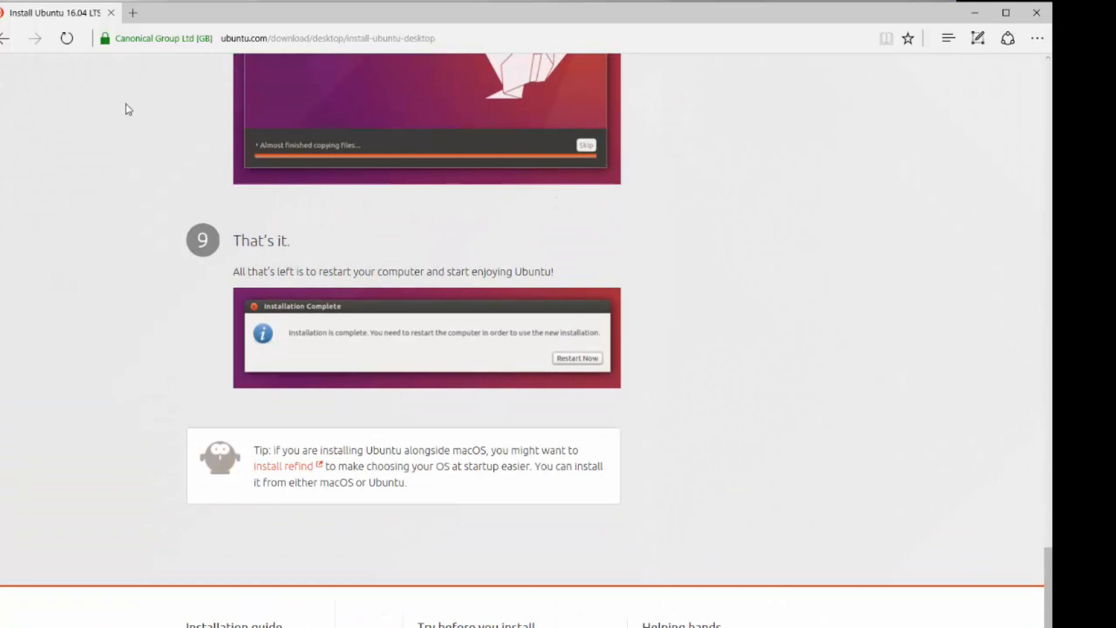
{"action": "mouse_move", "coordinate": [897, 154]}
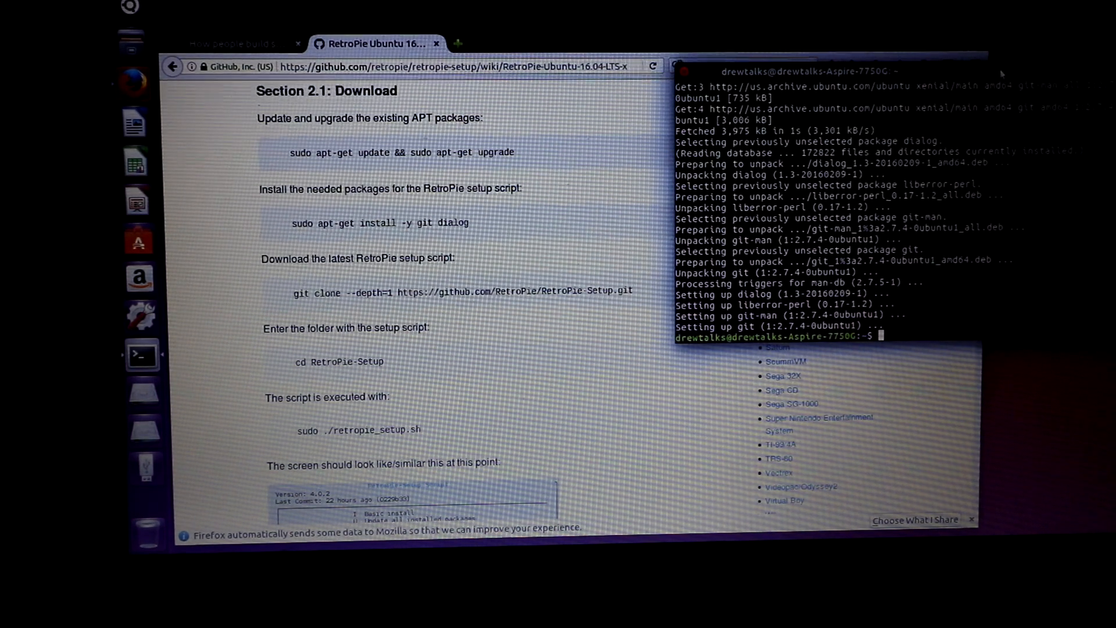
Install git and dialog via apt-get, then git clone the RetroPie-Setup repository.
{"action": "type", "text": "sudo apt-get install -y git dialog"}
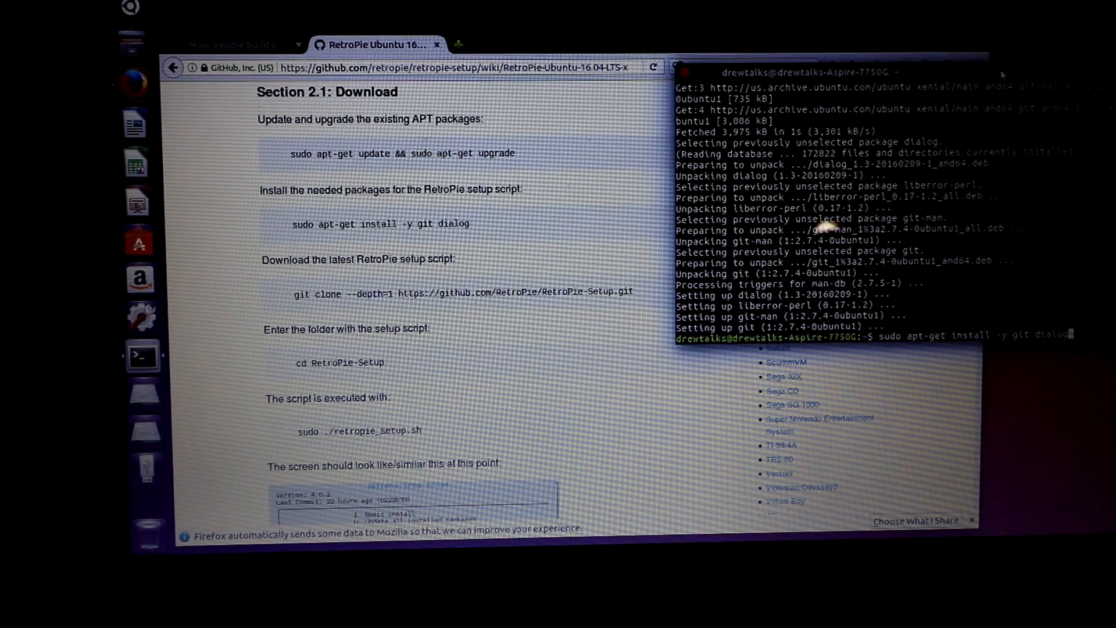
{"action": "type", "text": "git clone --depth=1 https://github.com/RetroPie/RetroPie-Setup.git"}
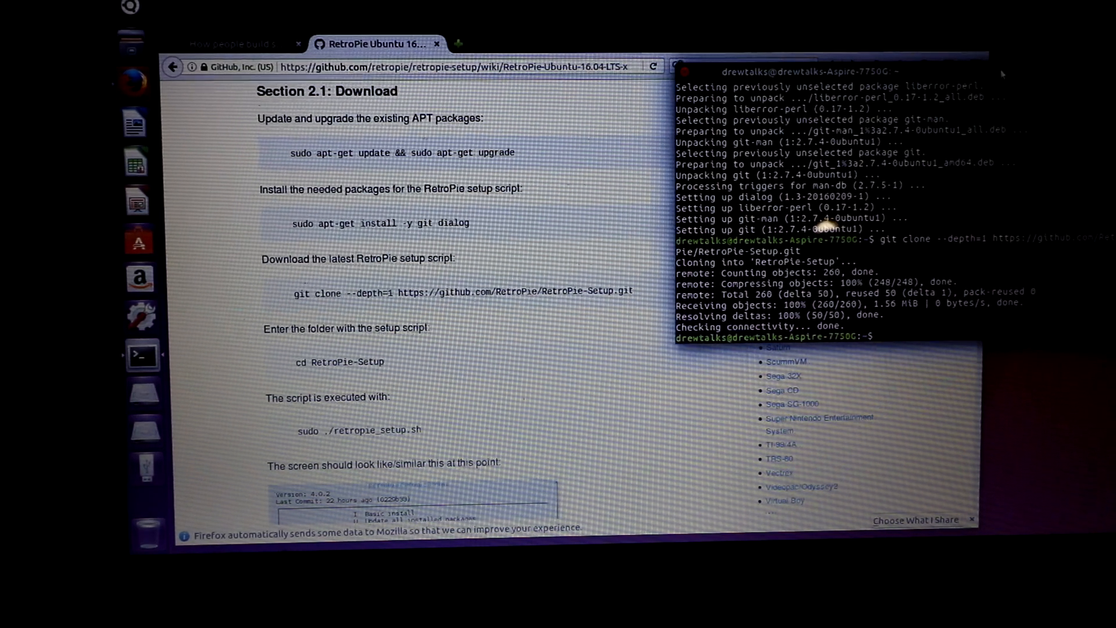
Enter the RetroPie-Setup folder and run sudo ./retropie_setup.sh to show its notice.
{"action": "type", "text": "cd"}
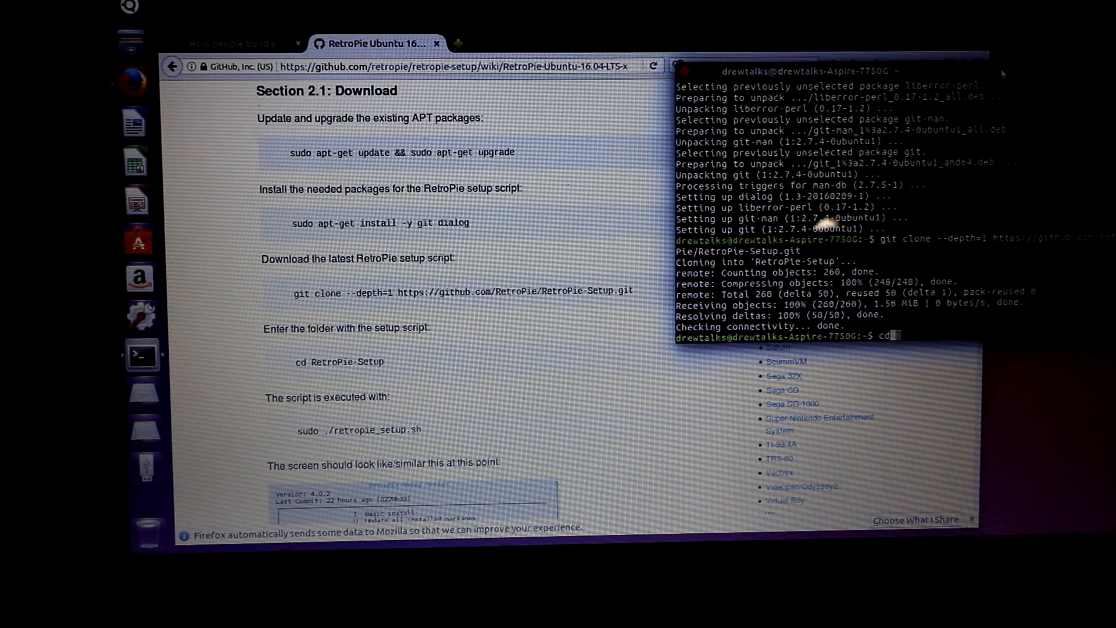
{"action": "type", "text": "Retro"}
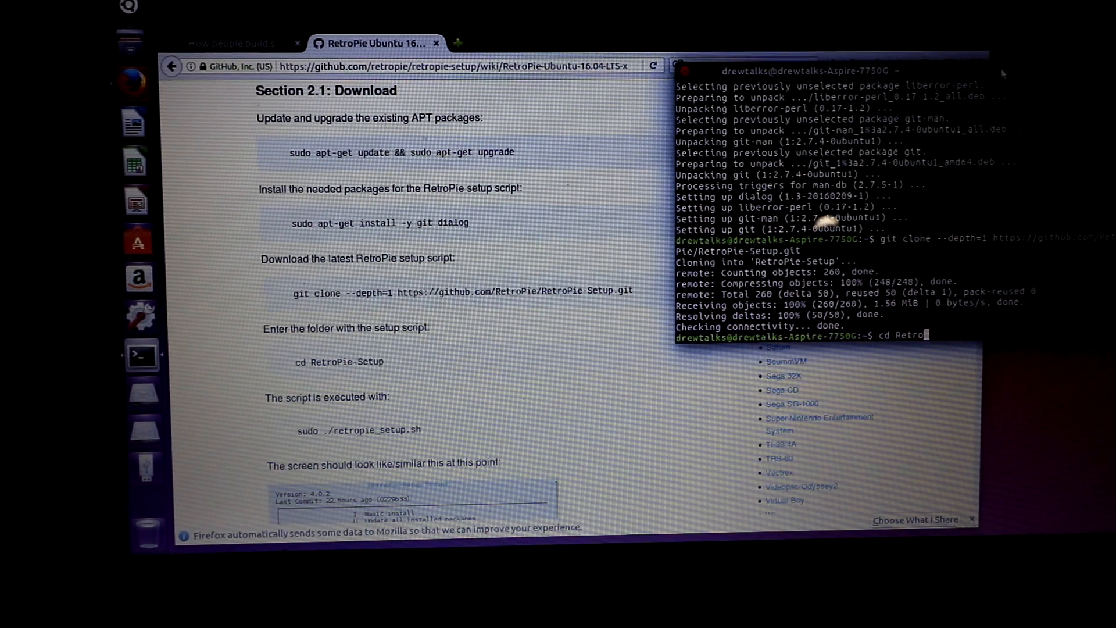
{"action": "type", "text": "Pie"}
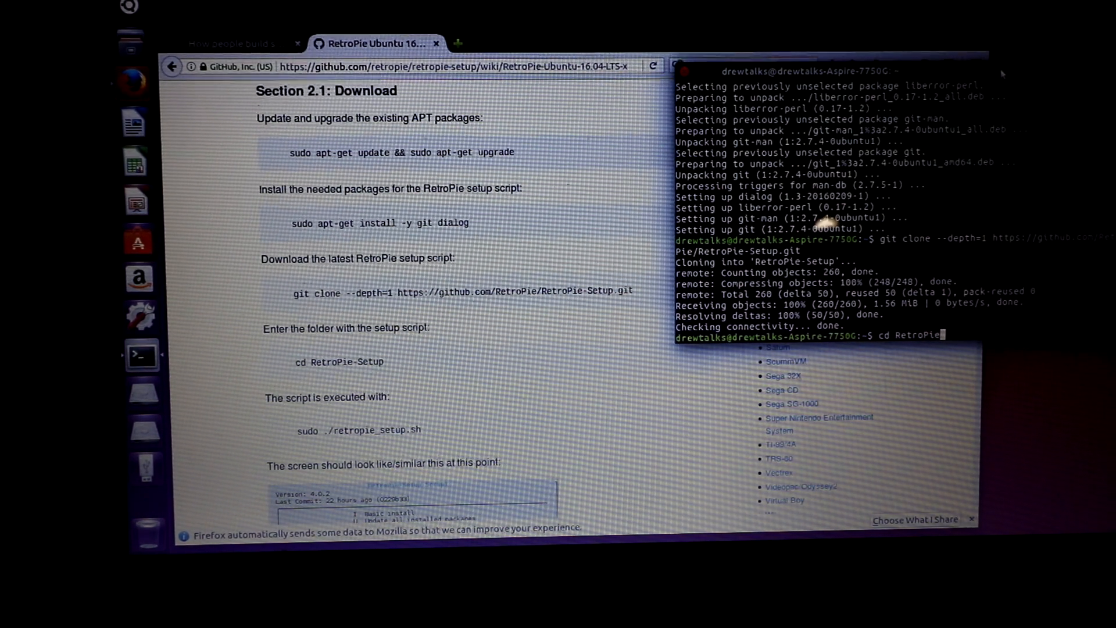
{"action": "type", "text": "-Setup"}
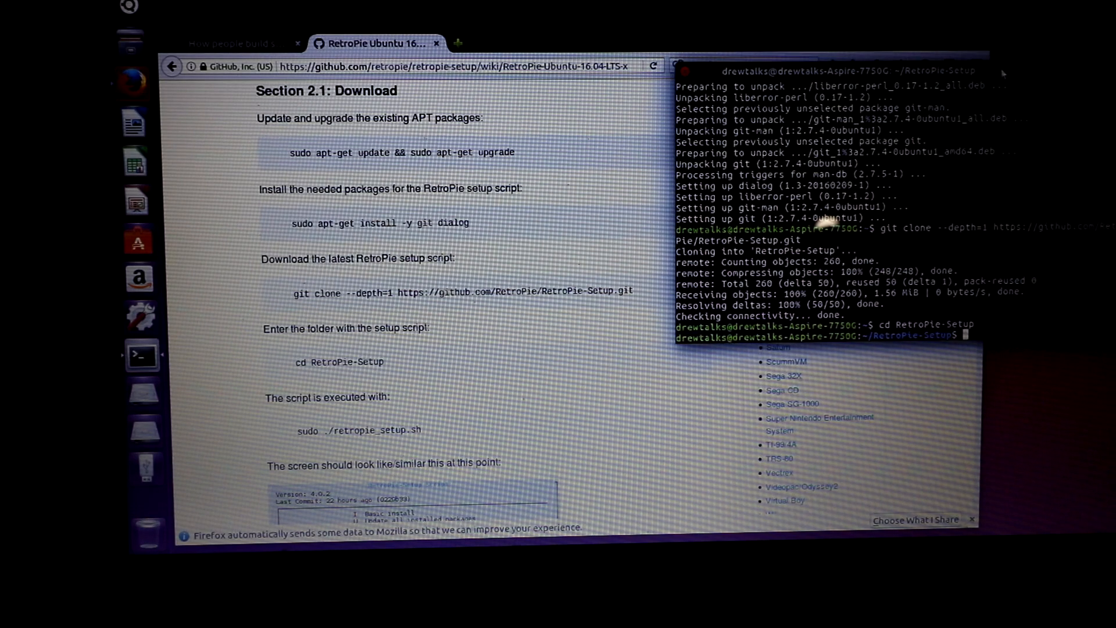
{"action": "type", "text": "sudo ./"}
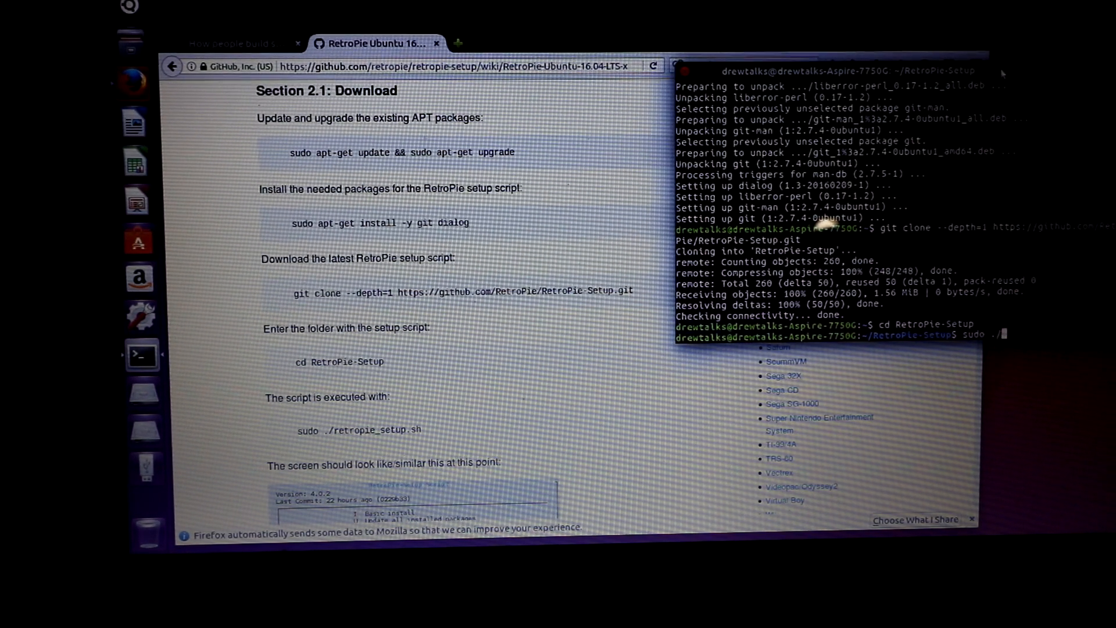
{"action": "type", "text": "retropie"}
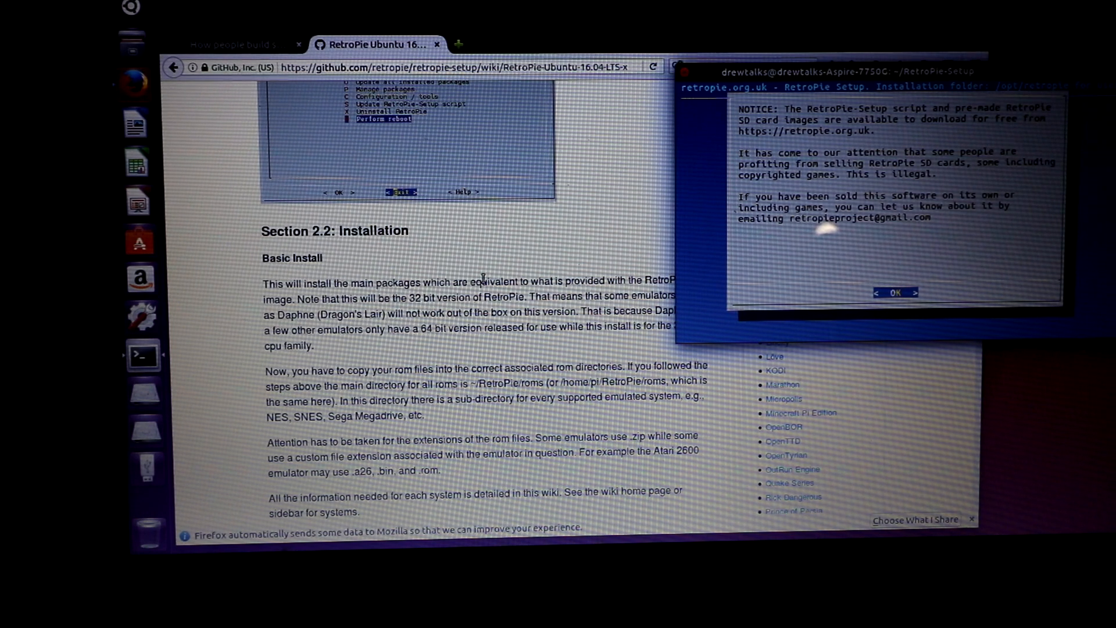
Acknowledge the notice and choose Basic install, producing the RetroPie folder with BIOS, retropiemenu and roms.
{"action": "left_click", "coordinate": [895, 293]}
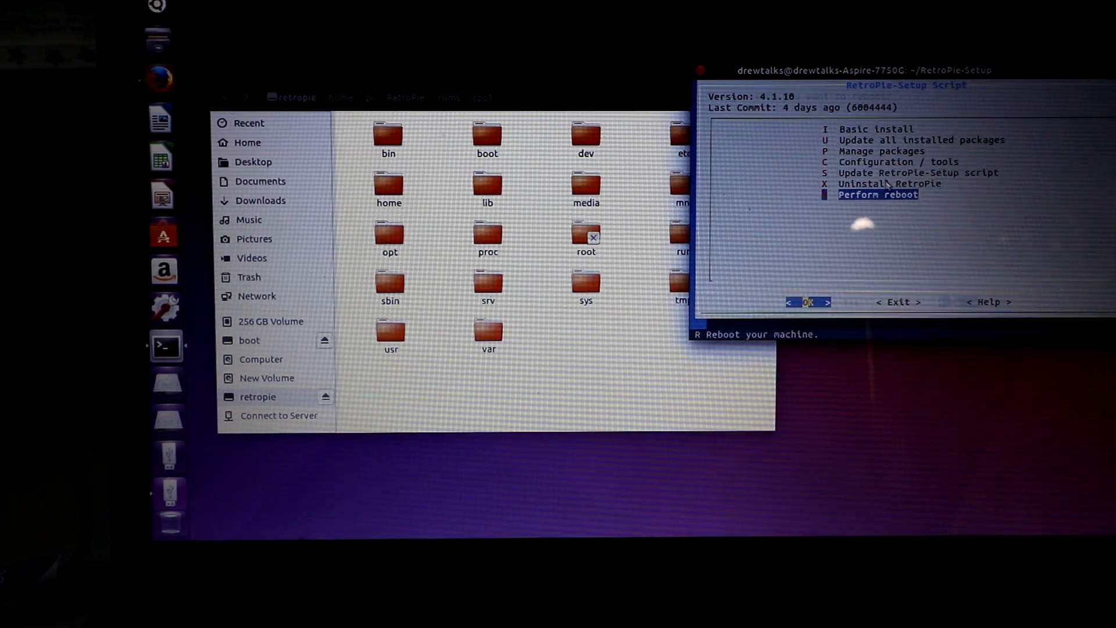
{"action": "left_click", "coordinate": [808, 303]}
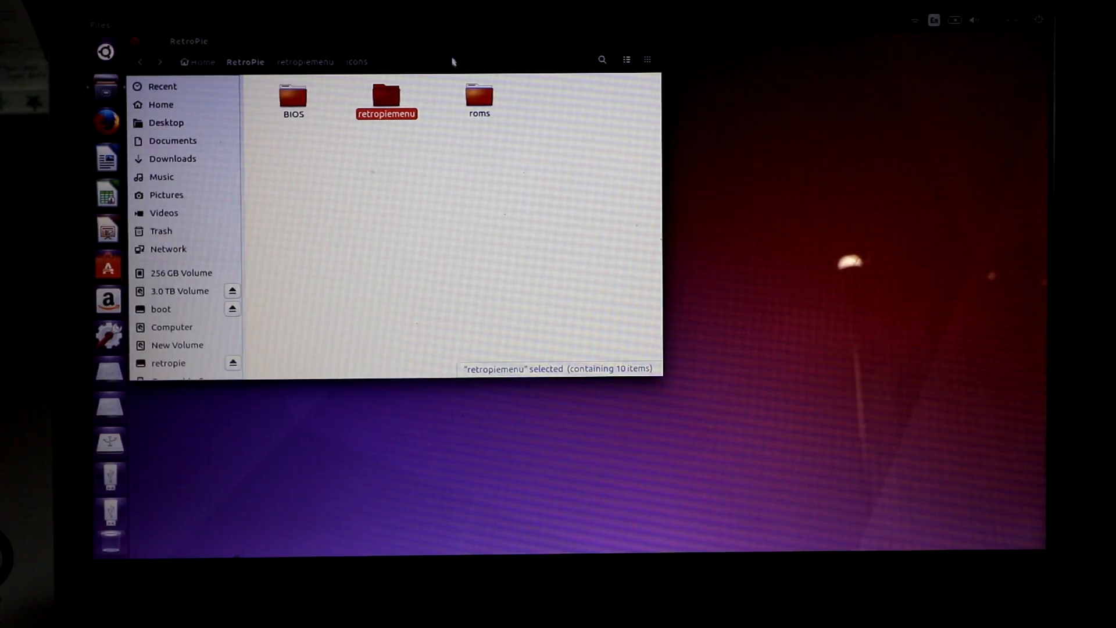
Select the fba, psx and snes folders together inside roms on the 3.0 TB volume.
{"action": "left_click_drag", "start_coordinate": [452, 61], "coordinate": [668, 98]}
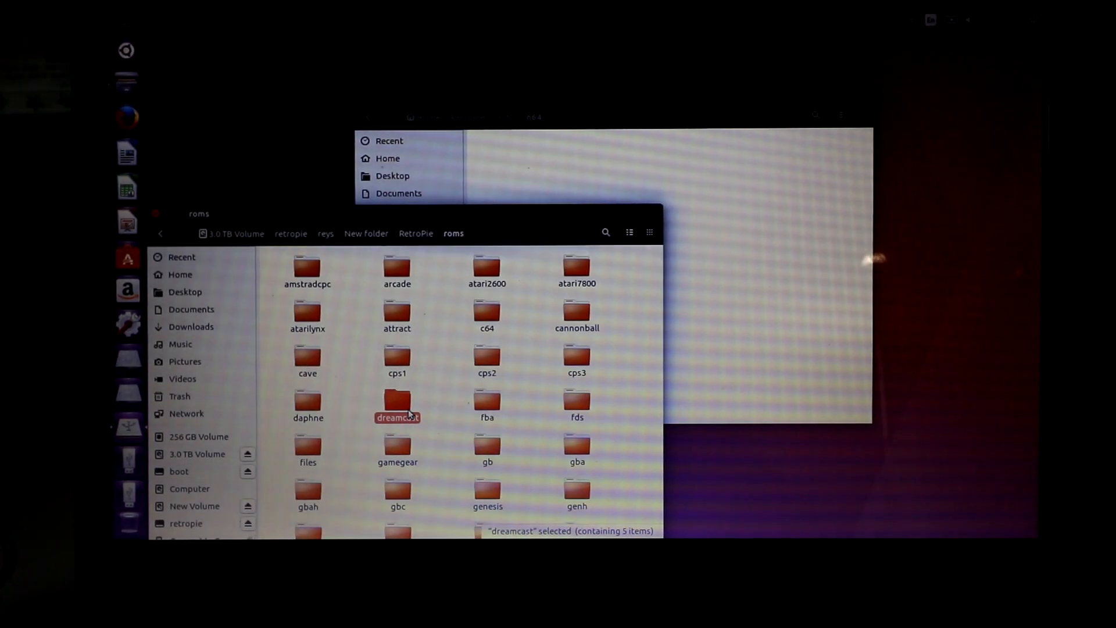
{"action": "left_click", "coordinate": [487, 399]}
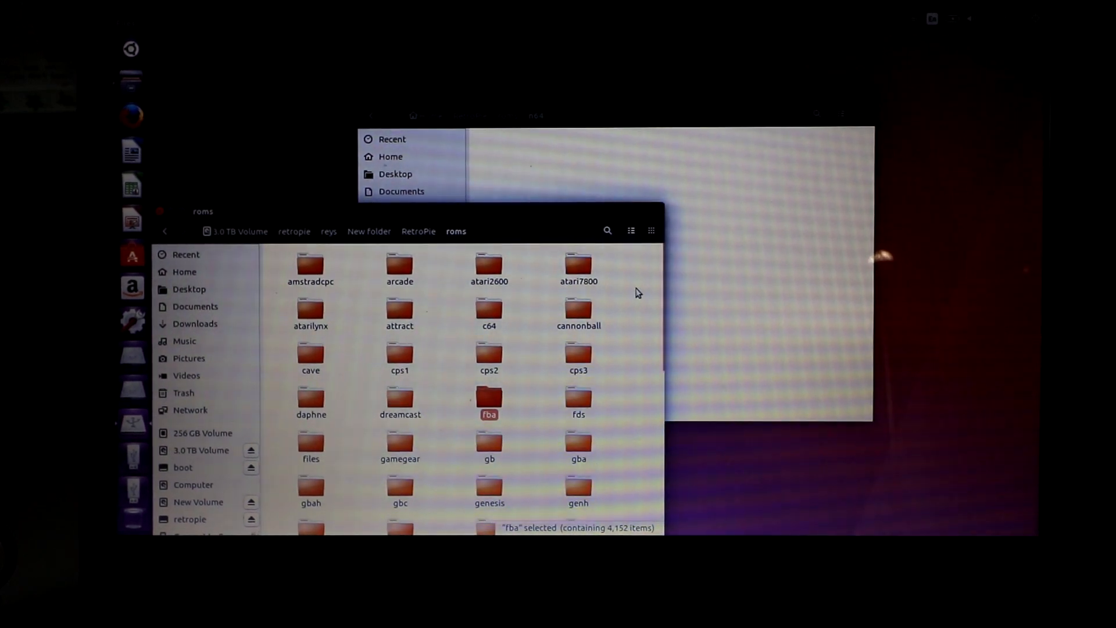
{"action": "scroll", "scroll_direction": "down", "scroll_amount": 3}
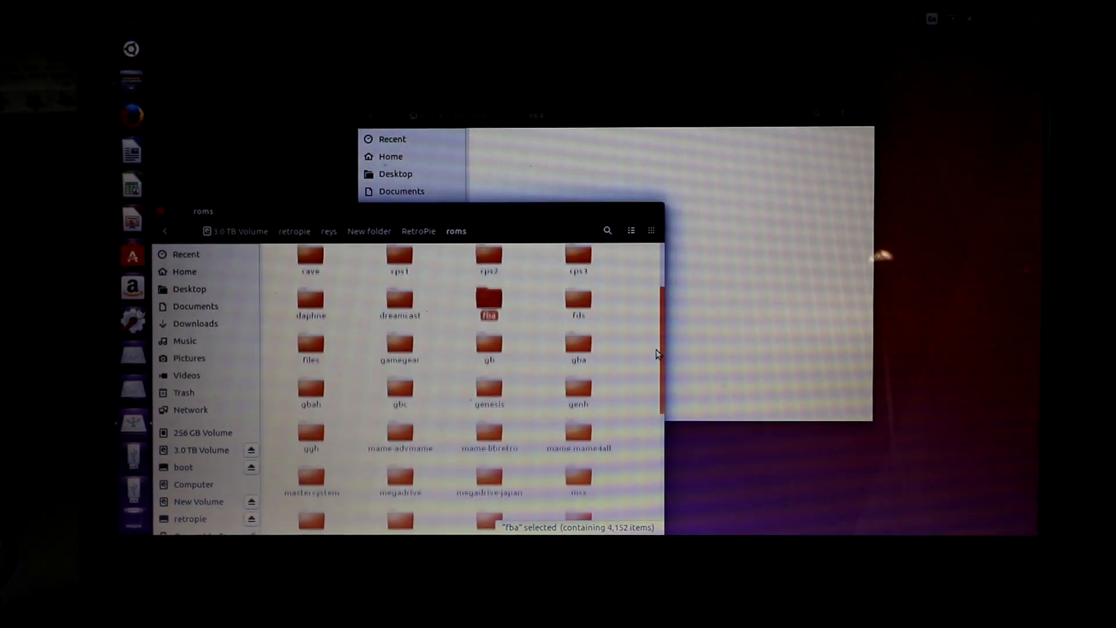
{"action": "scroll", "scroll_direction": "down", "scroll_amount": 3}
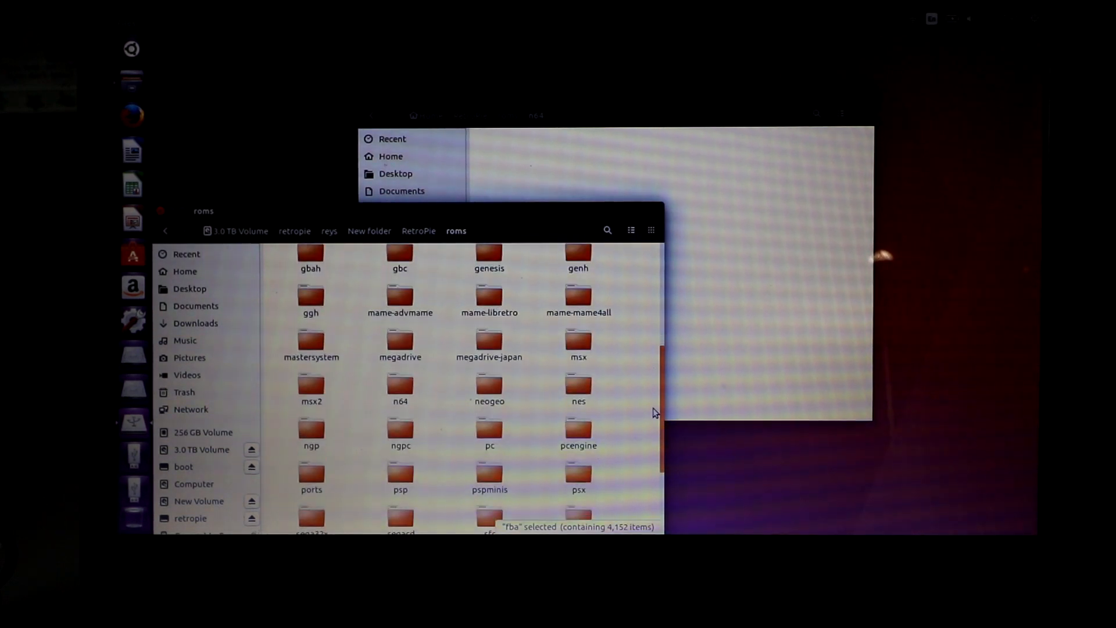
{"action": "scroll", "scroll_direction": "down", "scroll_amount": 3}
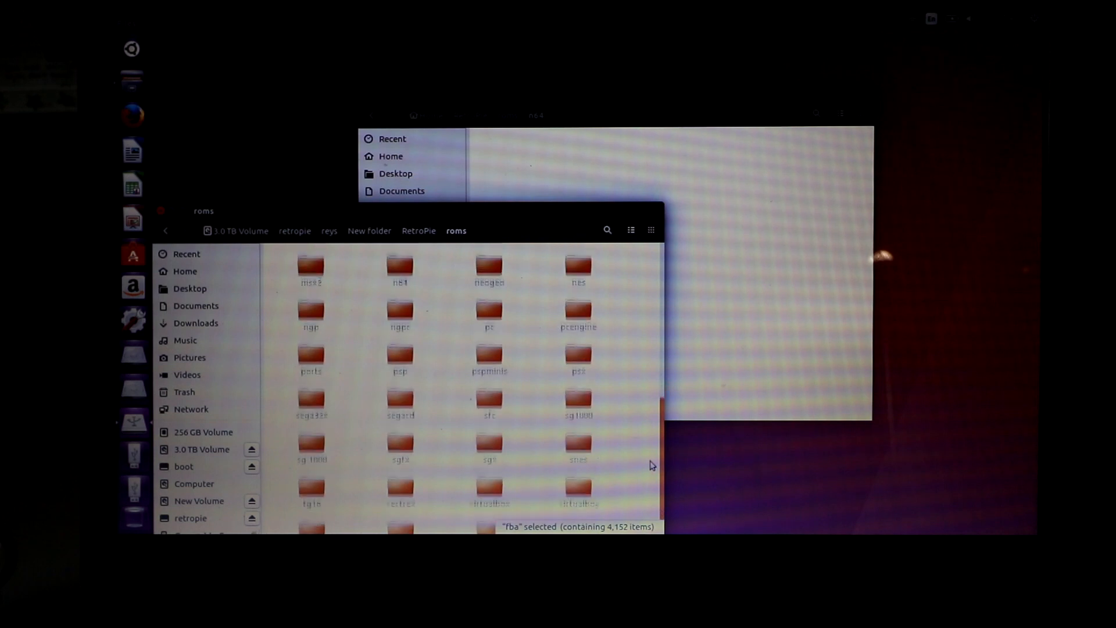
{"action": "scroll", "scroll_direction": "down", "scroll_amount": 3}
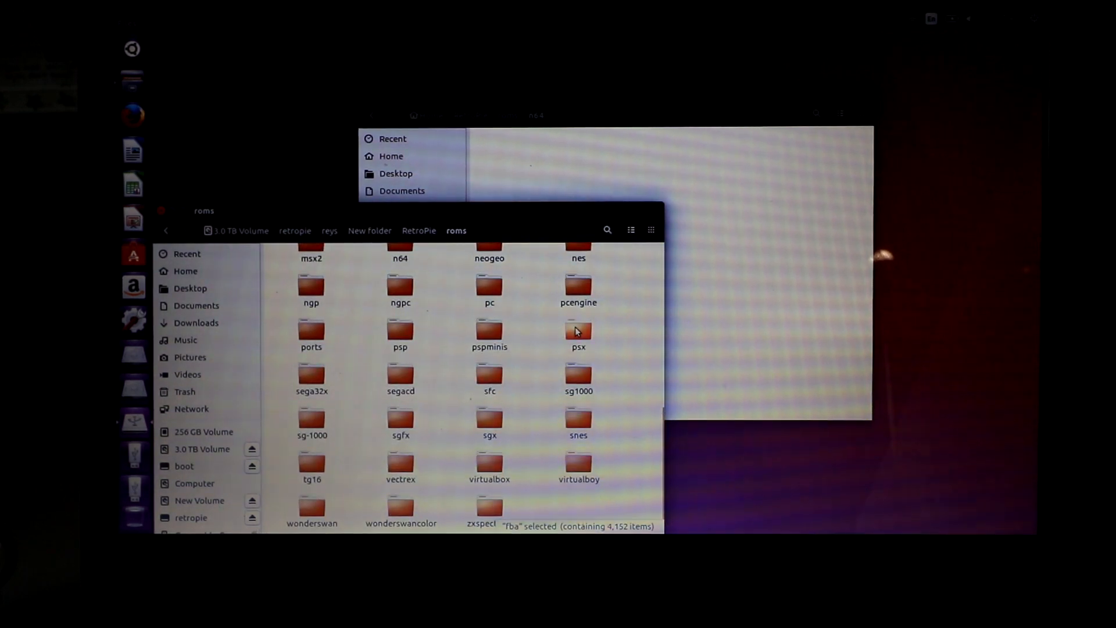
{"action": "left_click", "coordinate": [578, 332]}
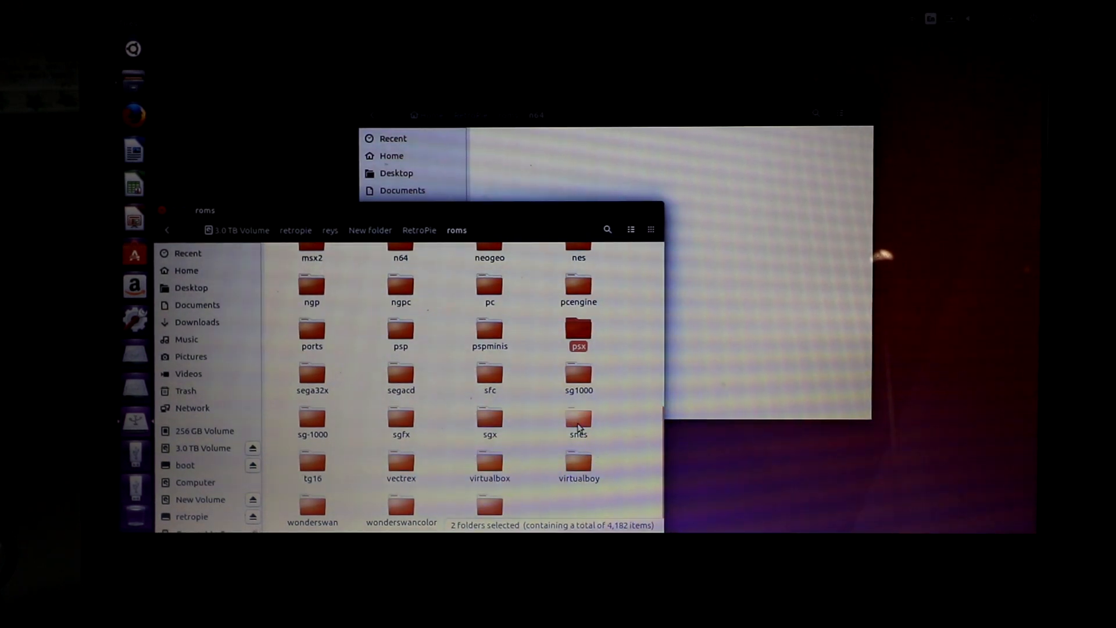
{"action": "left_click", "coordinate": [577, 416]}
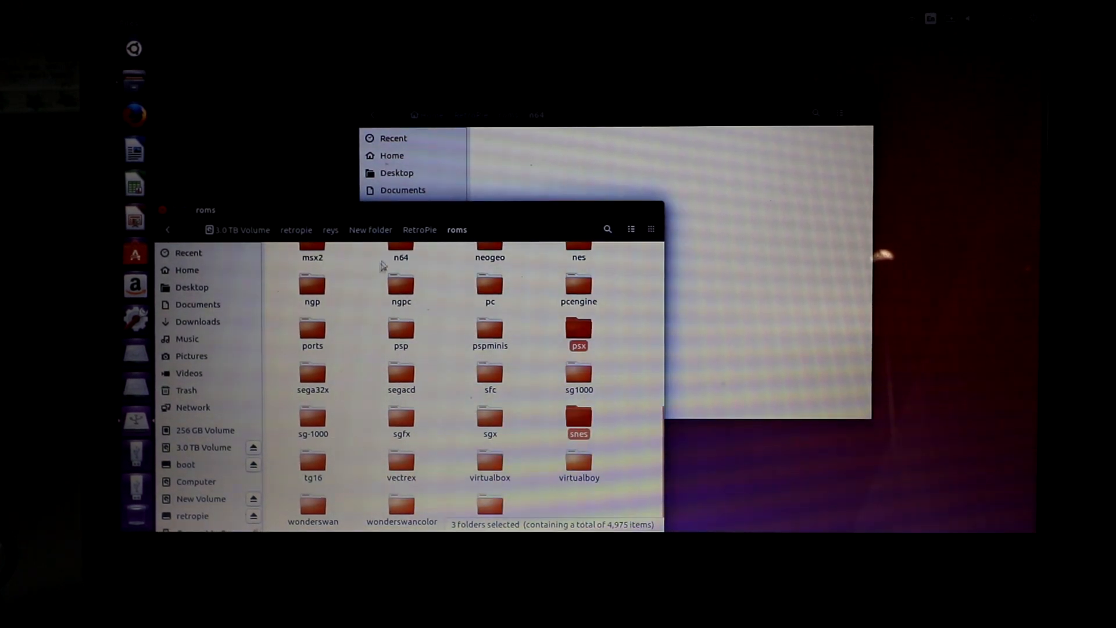
Copy the selected ROM folders into RetroPie's roms, merging for all conflicting folders.
{"action": "left_click", "coordinate": [401, 245]}
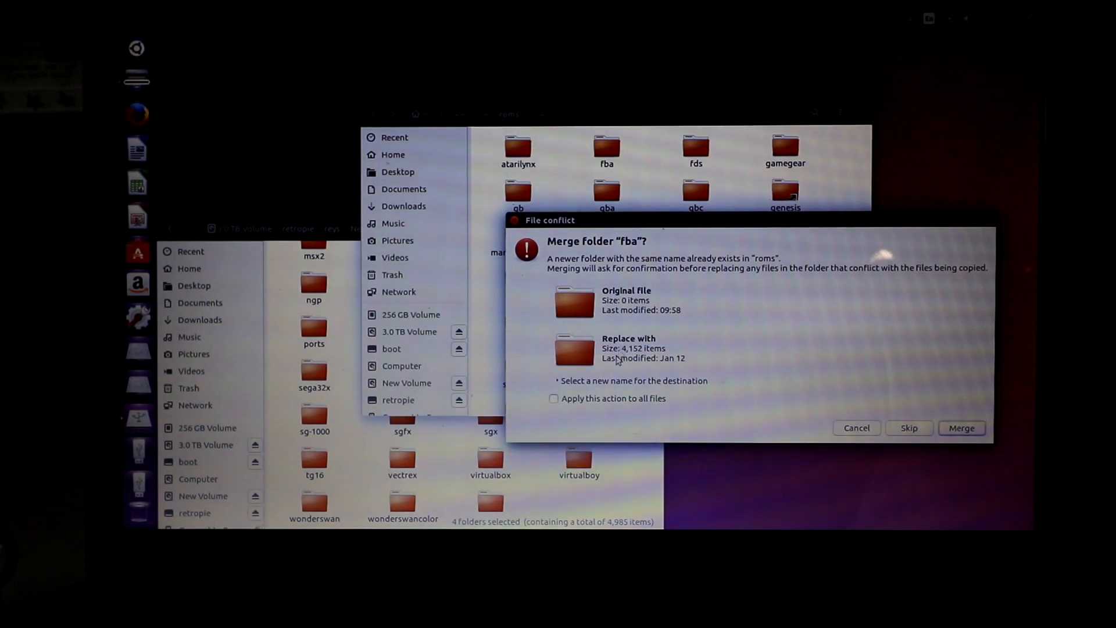
{"action": "left_click", "coordinate": [554, 399]}
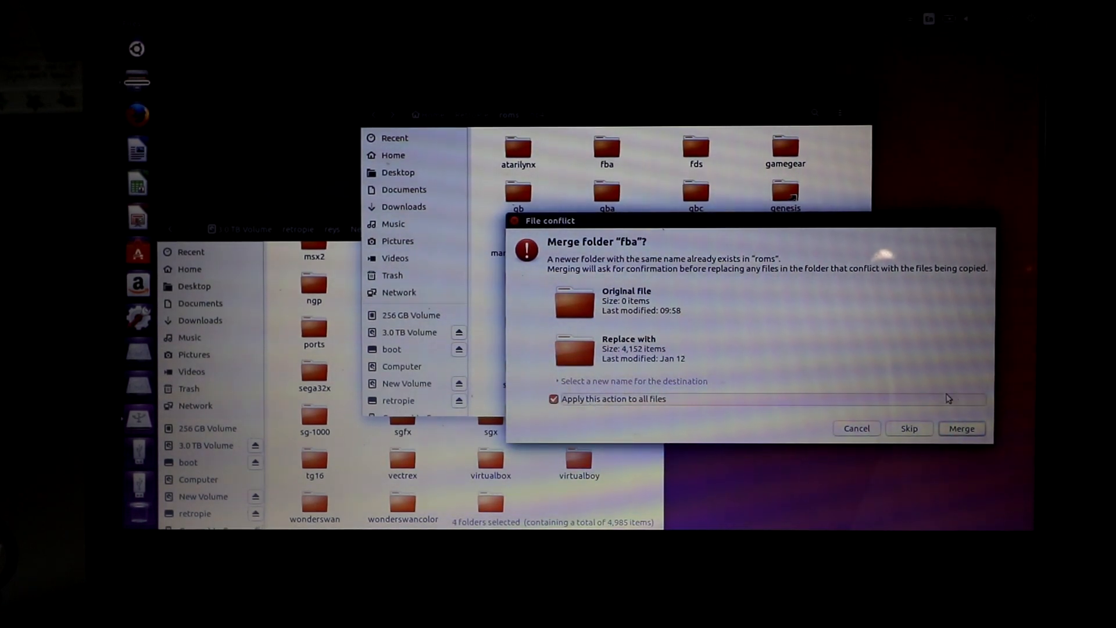
{"action": "left_click", "coordinate": [962, 428]}
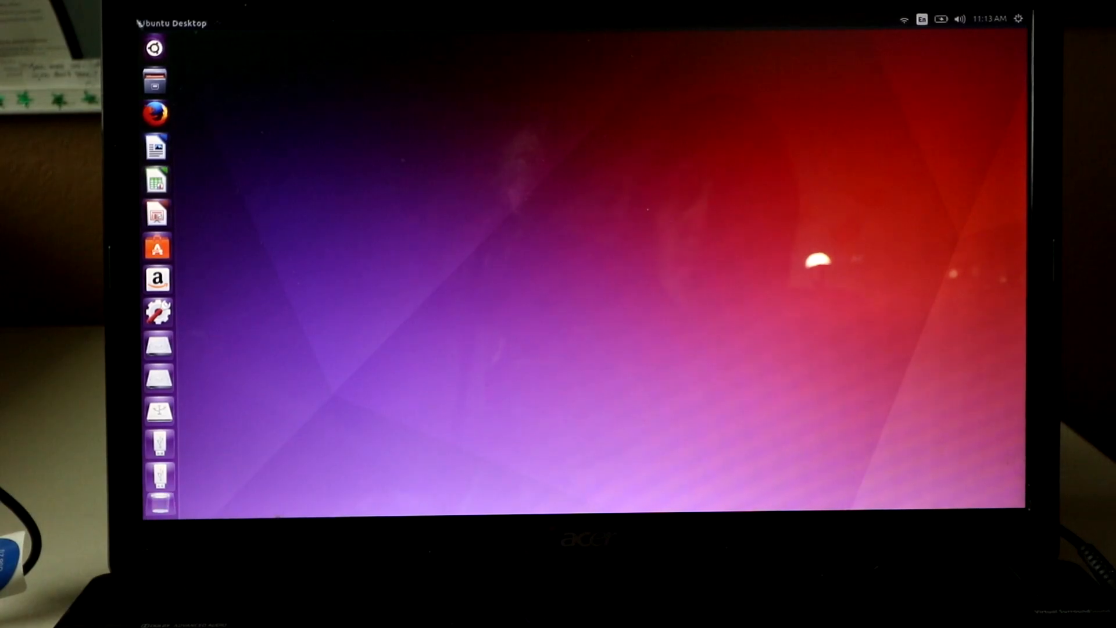
Launch a terminal, run the RetroPie setup script and reach lr-fbalpha2012 under Manage packages.
{"action": "left_click", "coordinate": [155, 48]}
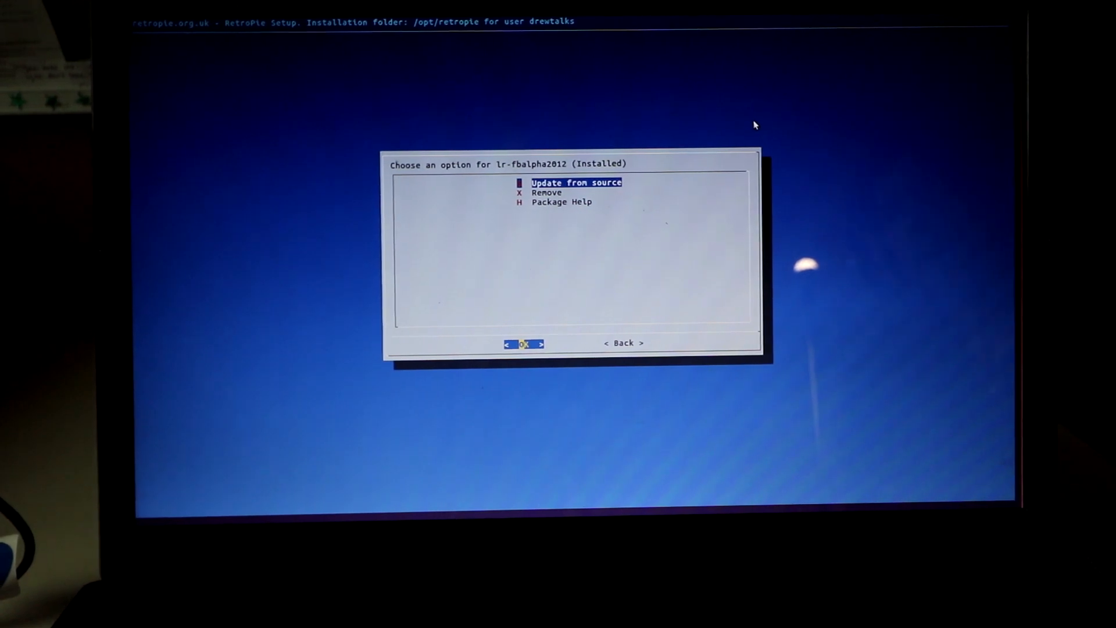
Back out of RetroPie-Setup into EmulationStation and bring up its Main Menu.
{"action": "key", "text": "Tab"}
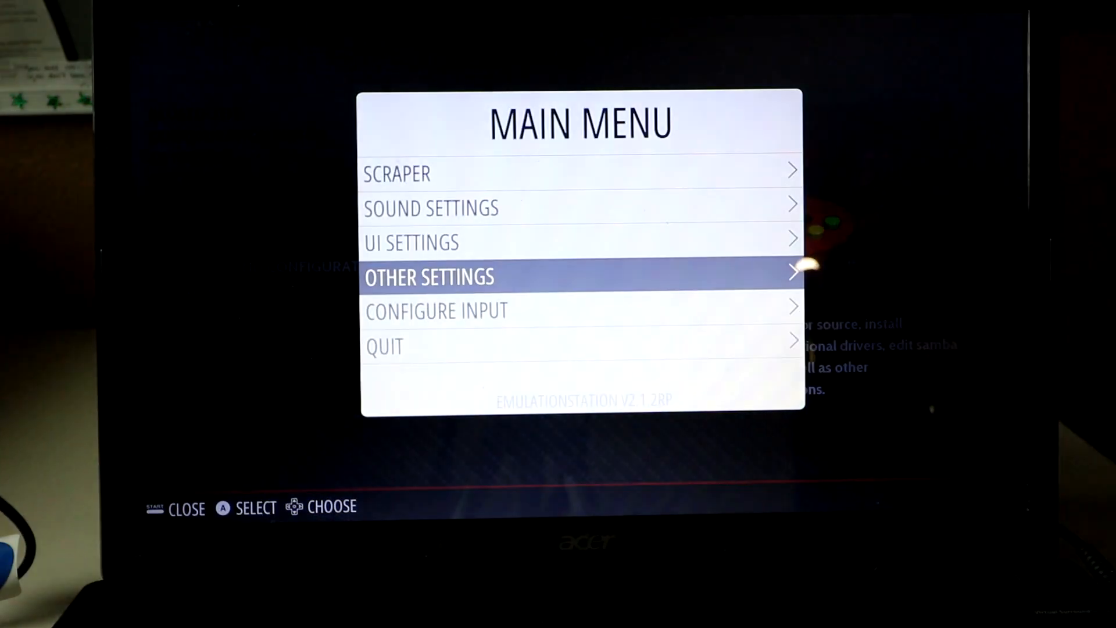
Start Configure Input and begin setting up the one detected gamepad.
{"action": "left_click", "coordinate": [437, 310]}
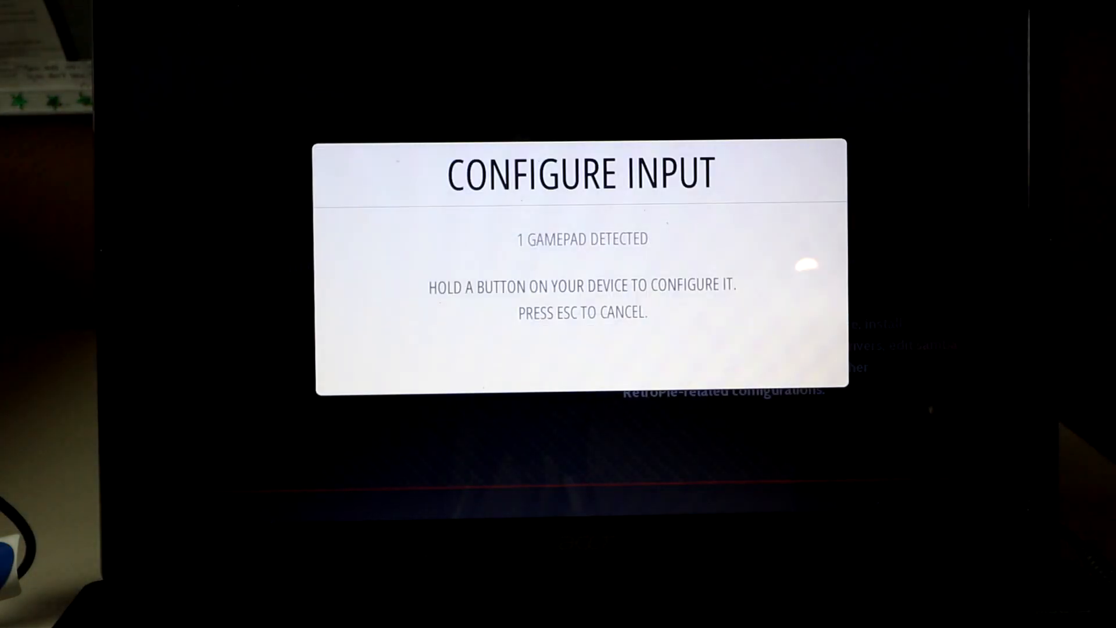
{"action": "key", "text": "enter"}
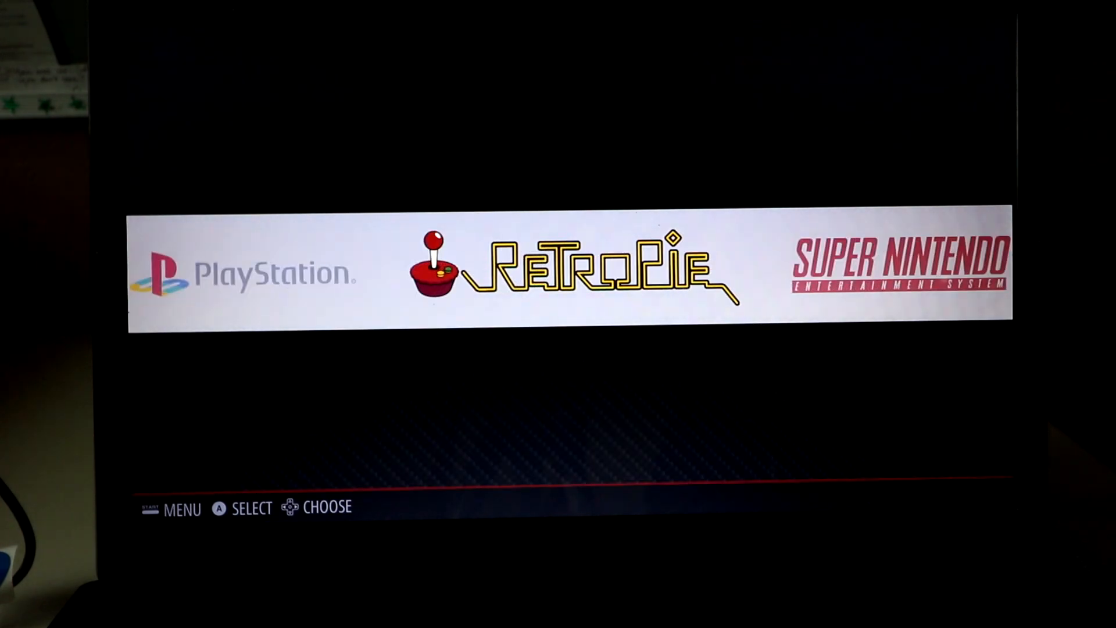
Step right through the system carousel past Super Nintendo until Nintendo 64 appears.
{"action": "scroll", "scroll_direction": "right", "scroll_amount": 3}
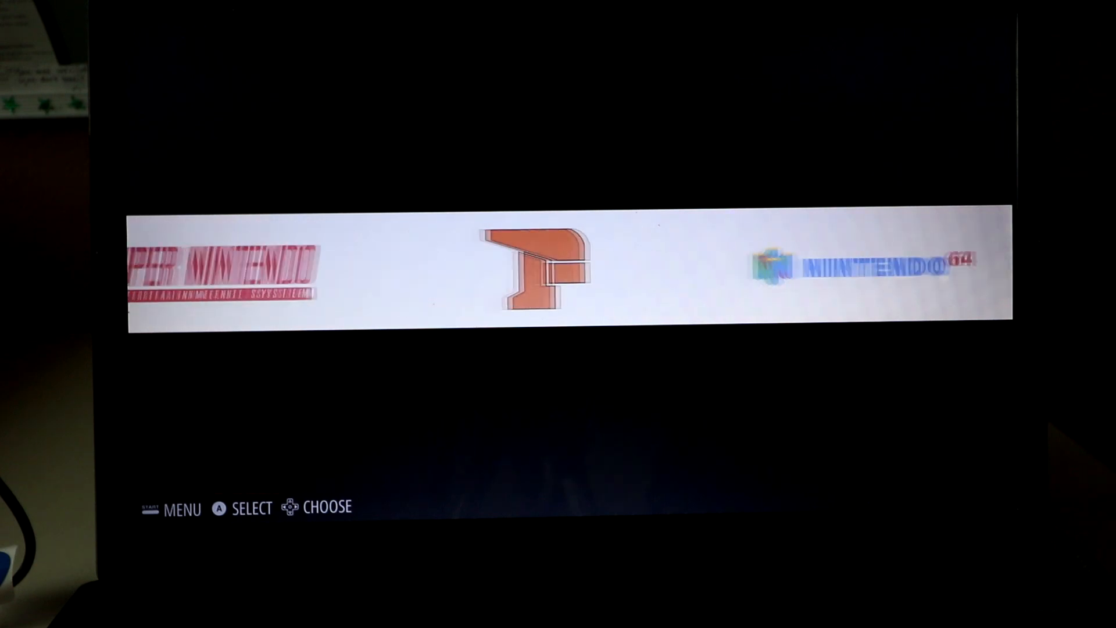